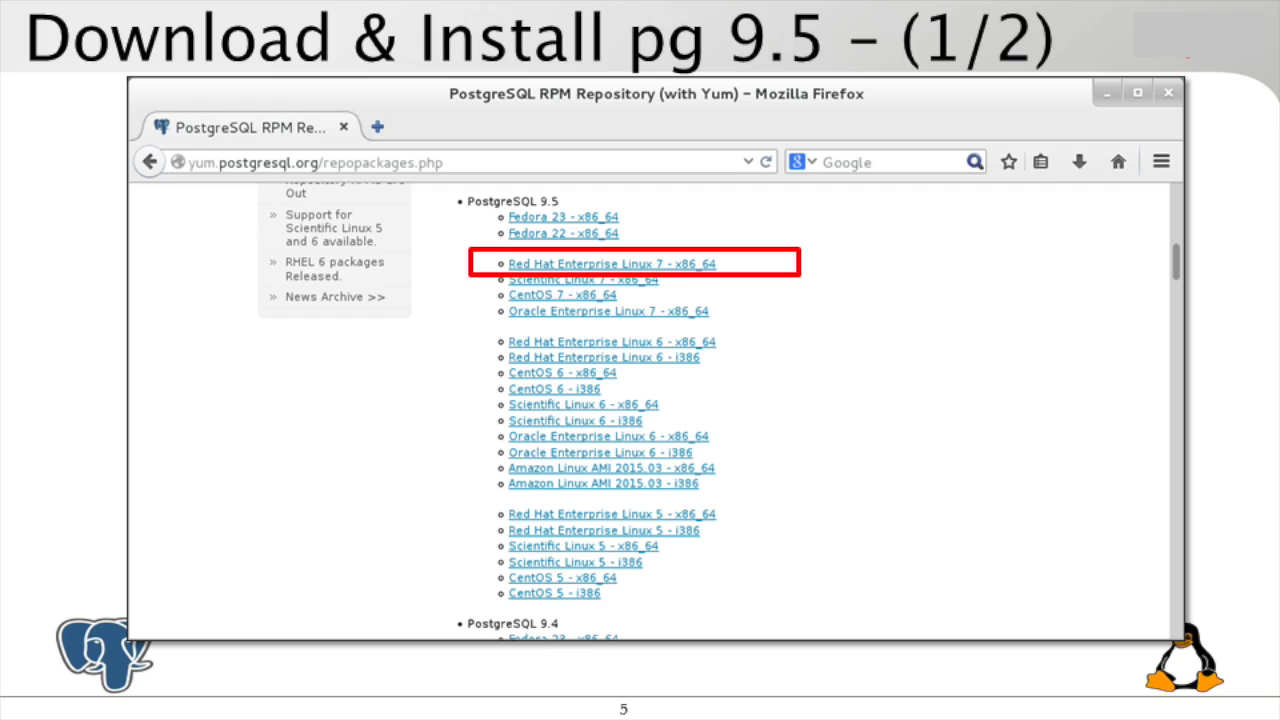
Step: Advance through the Dump 94 & Load 95 slide until the exit step shows
right_click(611, 263)
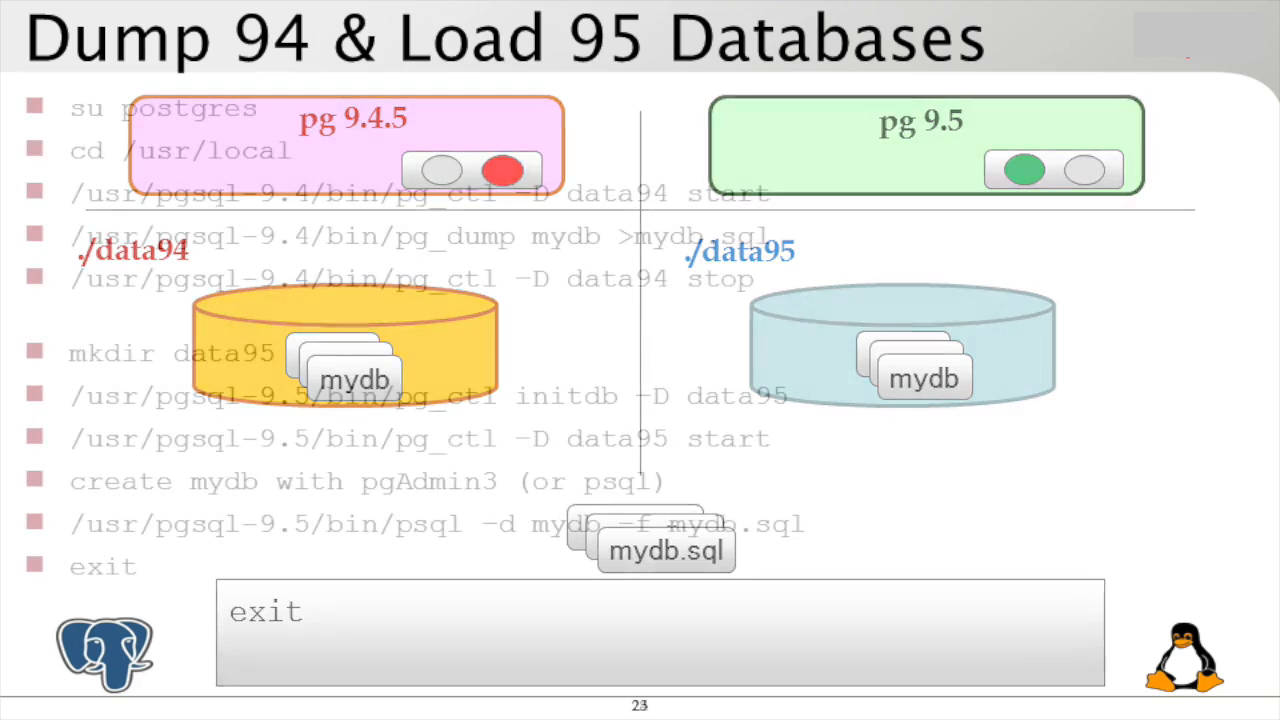
key(Right)
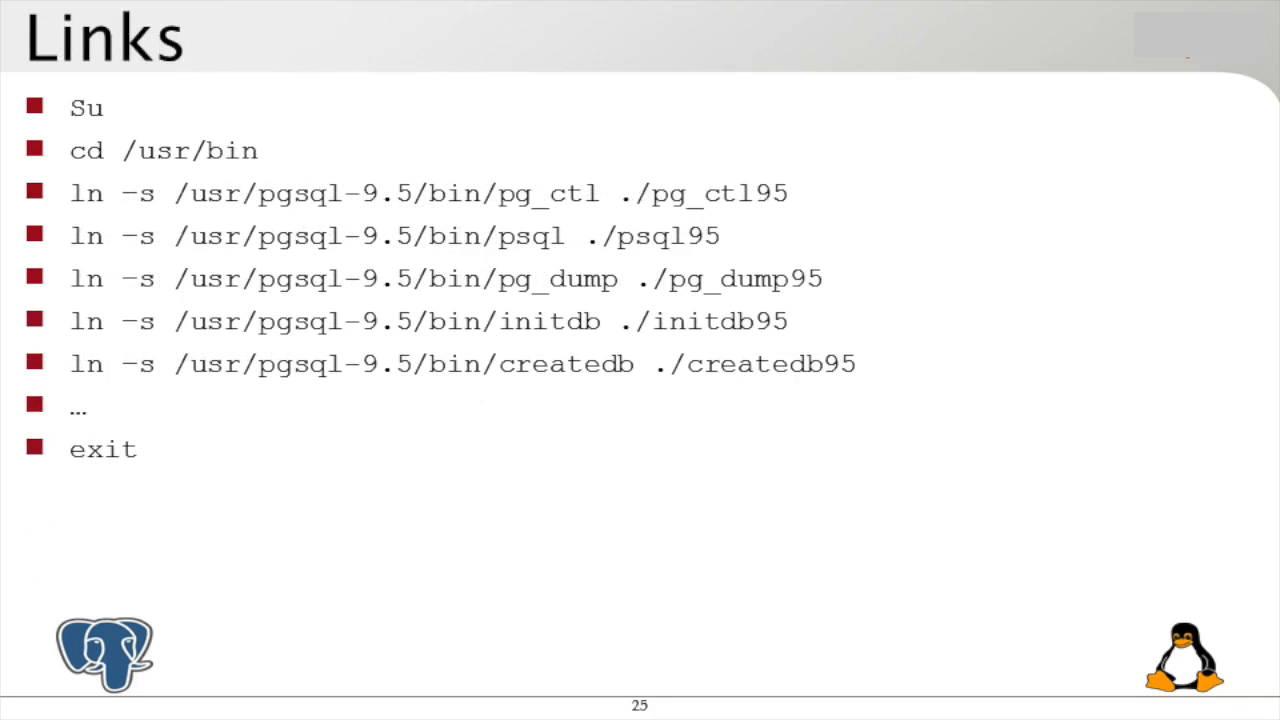